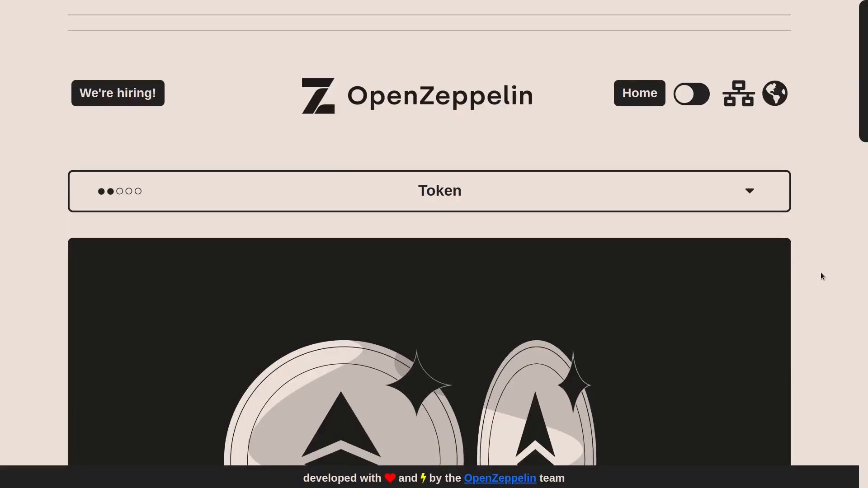
# Scroll through the Token level page to read its goal and the Token contract source.
pyautogui.scroll(-3)
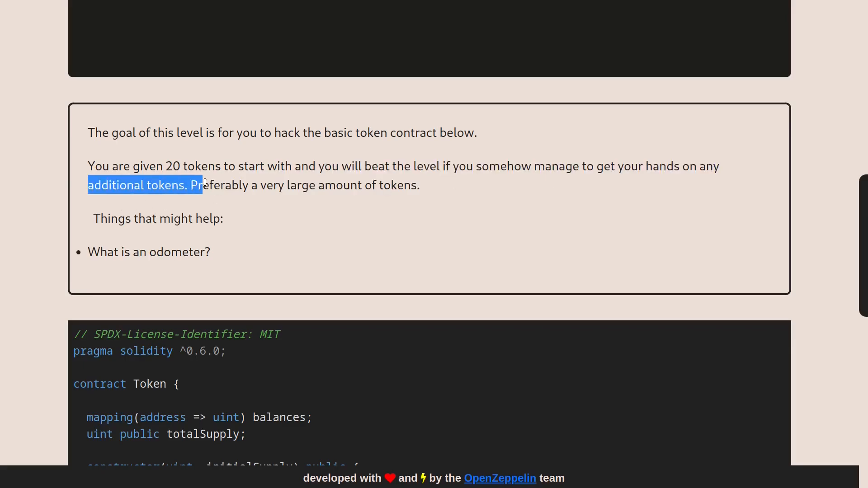
pyautogui.scroll(-3)
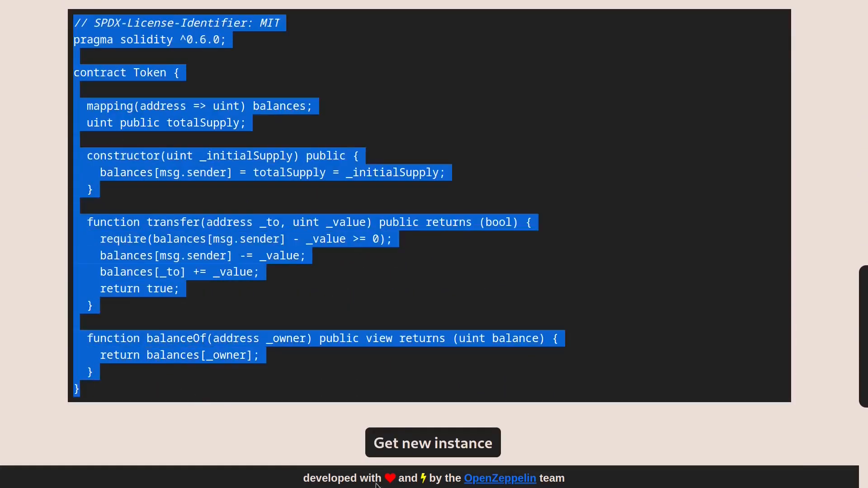
pyautogui.moveTo(433, 443)
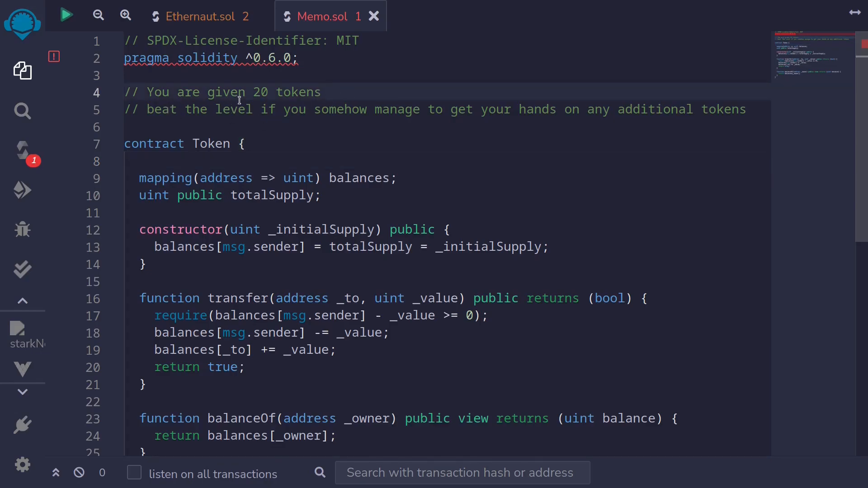
pyautogui.doubleClick(259, 91)
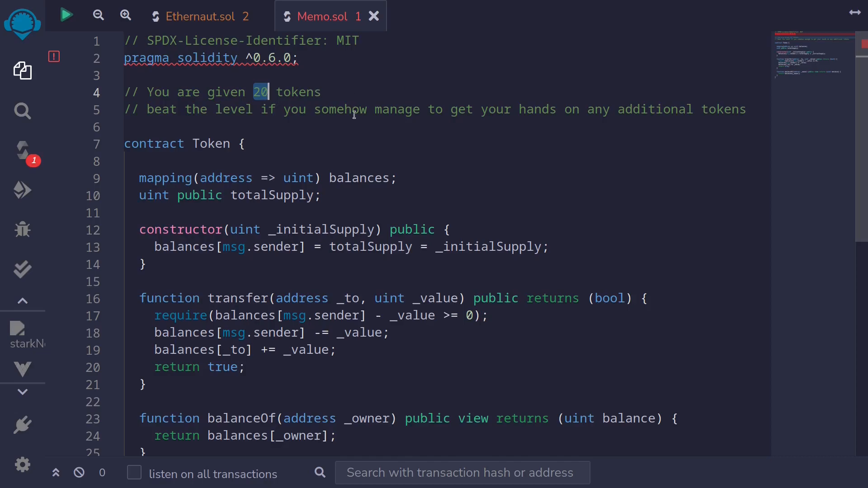
pyautogui.moveTo(348, 178)
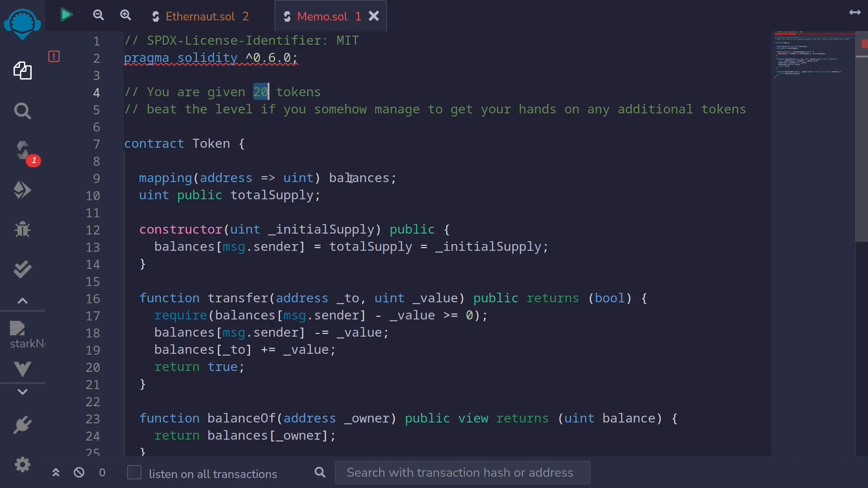
pyautogui.doubleClick(359, 177)
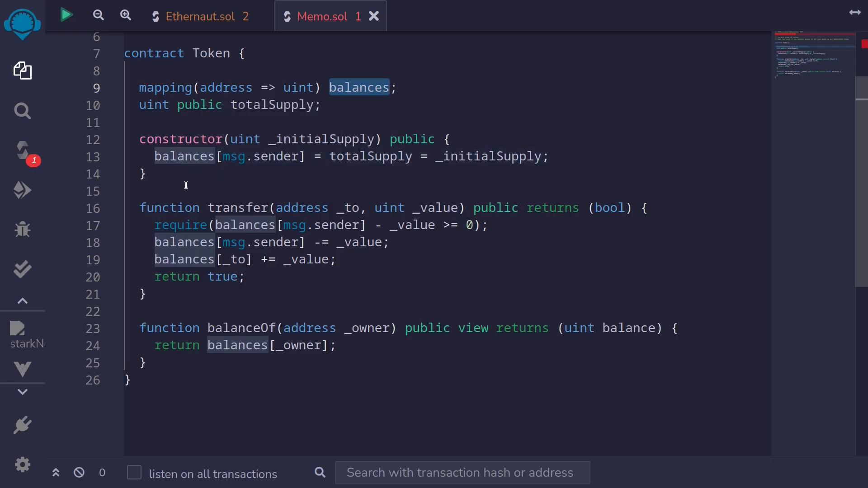
pyautogui.doubleClick(238, 207)
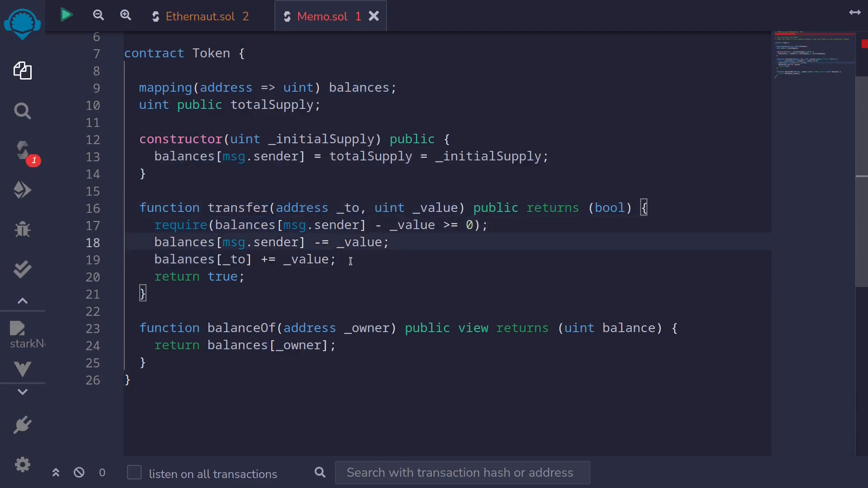
pyautogui.moveTo(303, 276)
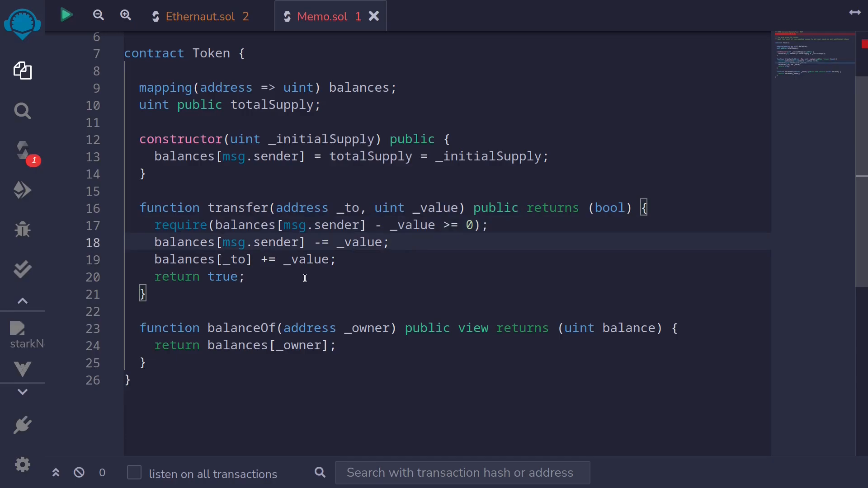
pyautogui.scroll(3)
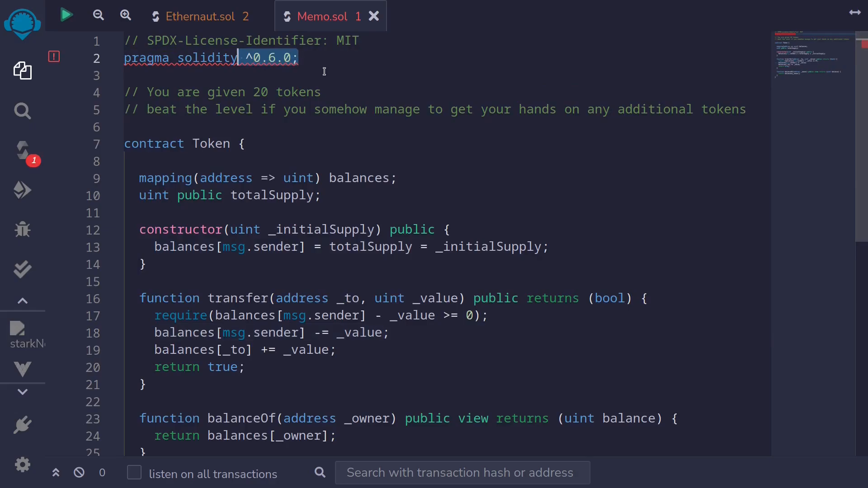
pyautogui.scroll(-3)
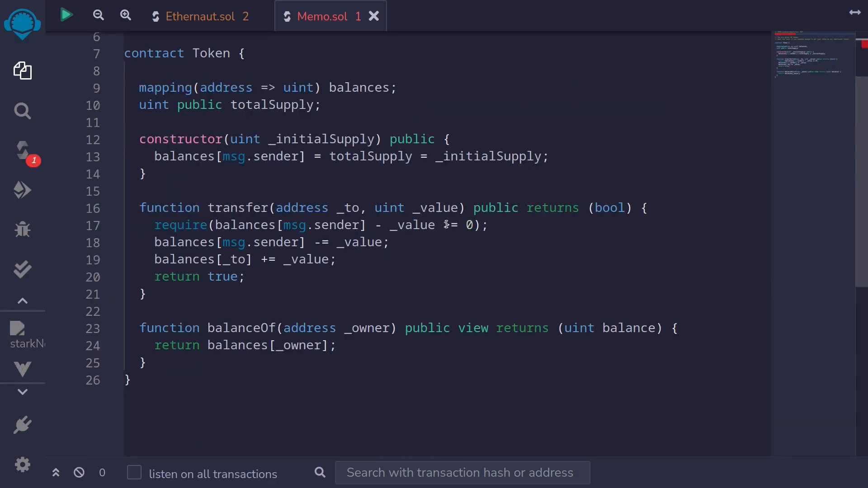
pyautogui.click(501, 225)
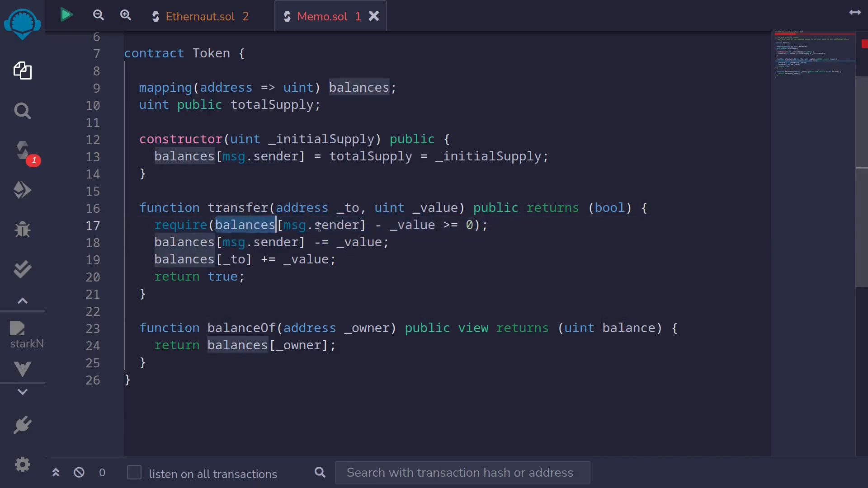
pyautogui.doubleClick(411, 225)
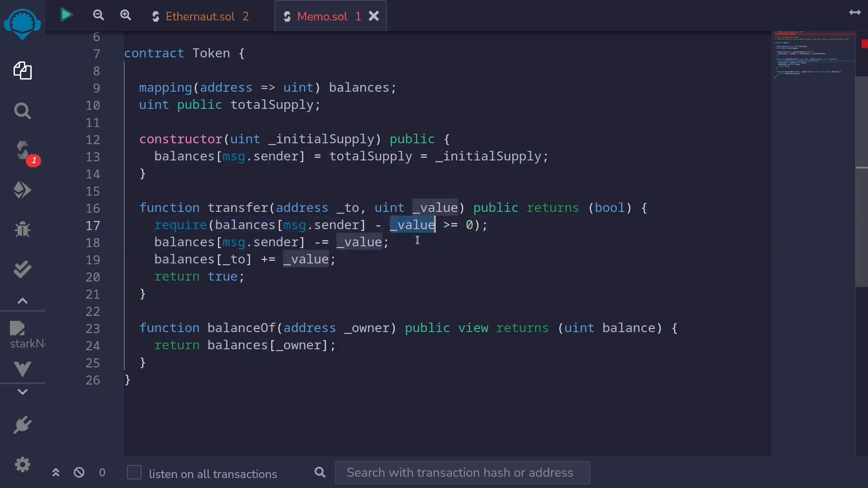
pyautogui.moveTo(402, 233)
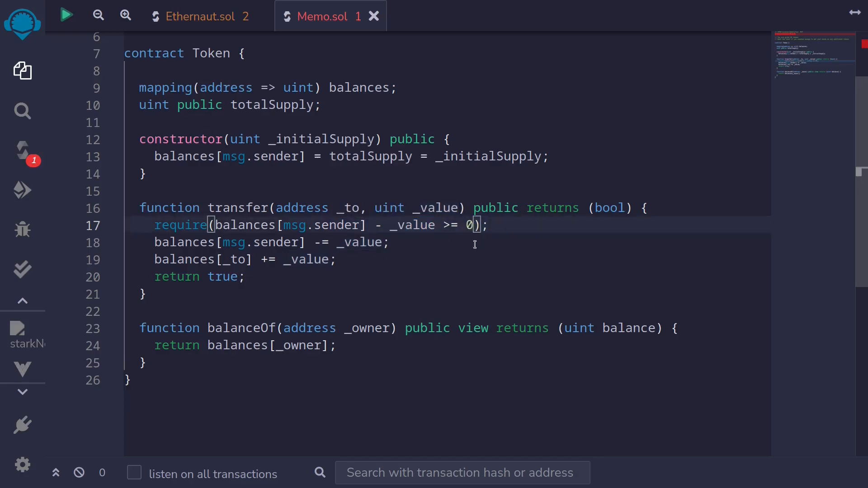
pyautogui.tripleClick(271, 241)
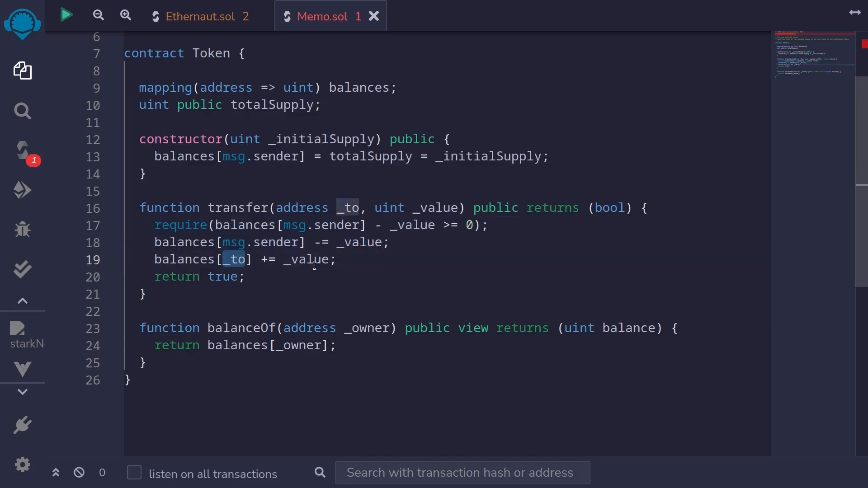
pyautogui.moveTo(353, 269)
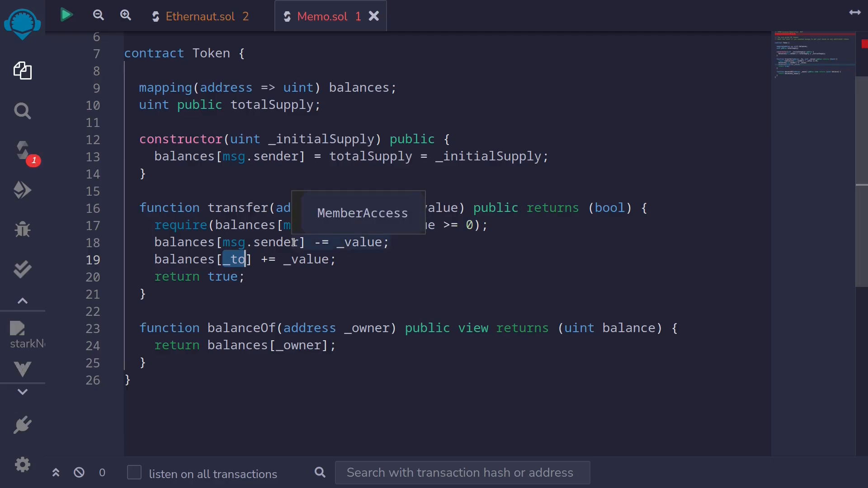
pyautogui.click(199, 17)
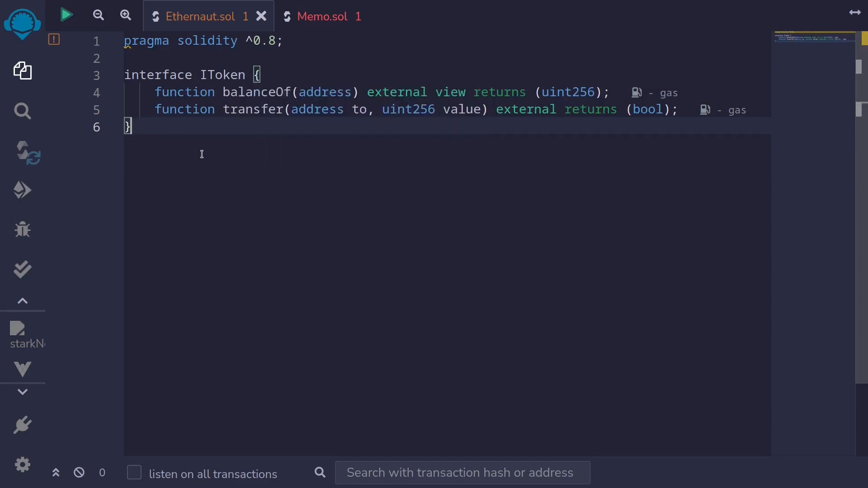
# Start the Hack contract body with a constructor taking address _target.
pyautogui.doubleClick(256, 92)
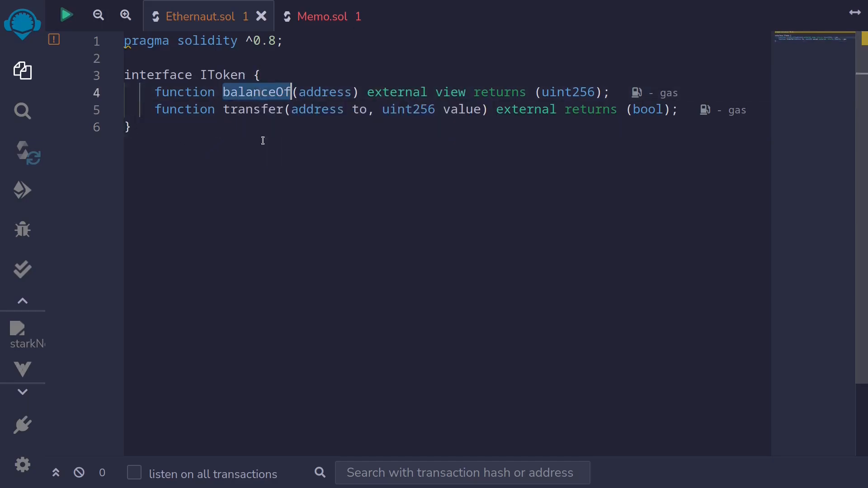
pyautogui.moveTo(251, 109)
pyautogui.write('contract Ha')
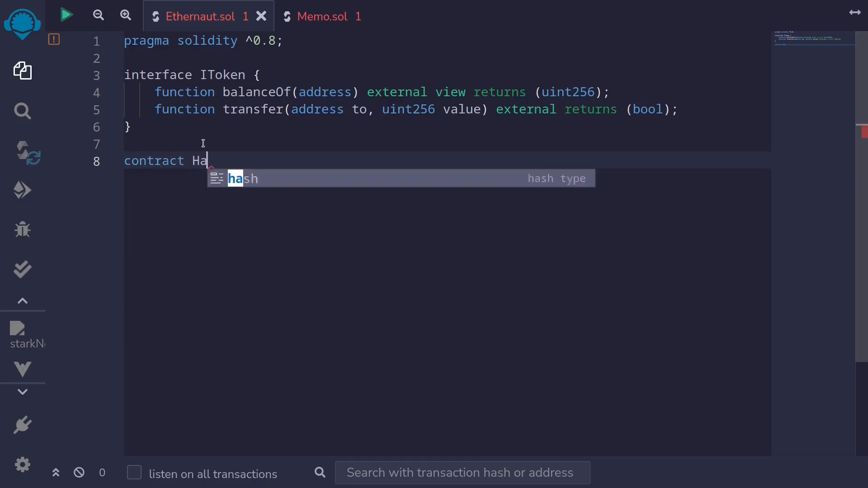
pyautogui.write('ck {')
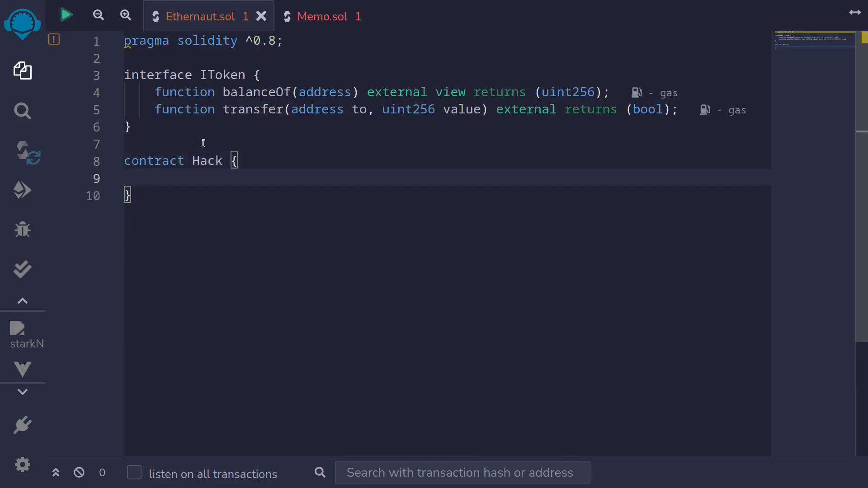
pyautogui.write('constructor(address _targ')
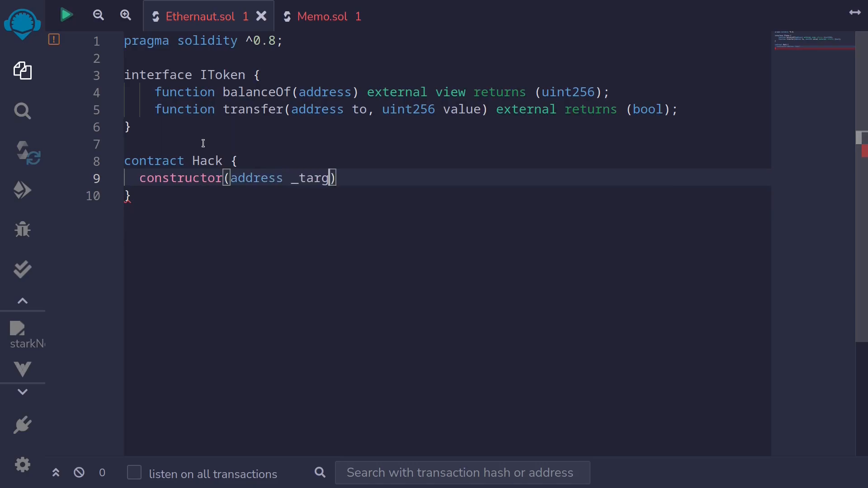
pyautogui.write('et')
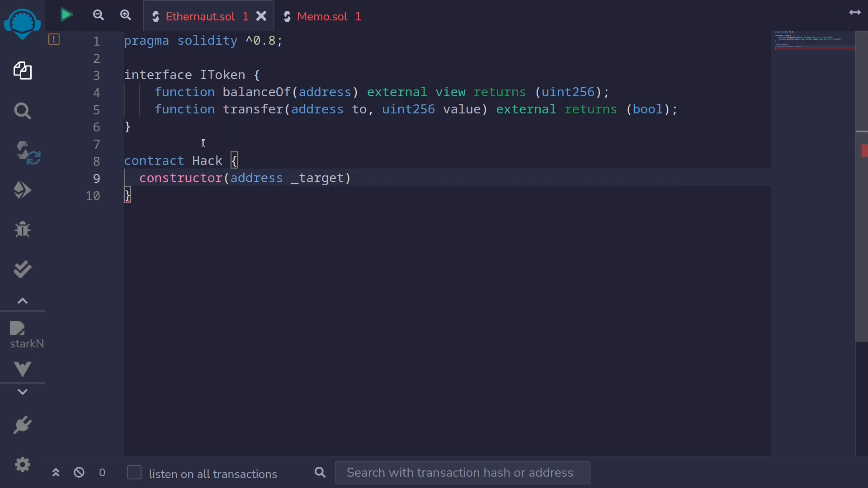
pyautogui.write('{')
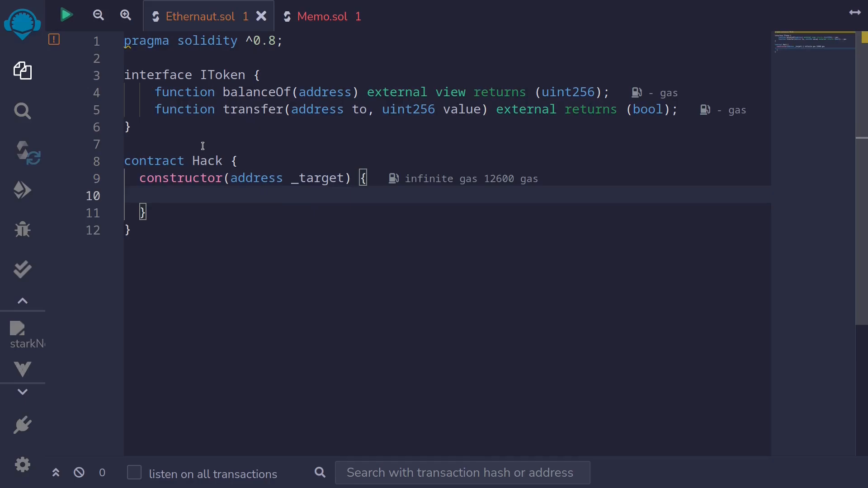
# Write the constructor body ITokens(_target).transfer(msg.sender, 1).
pyautogui.write('IToken()')
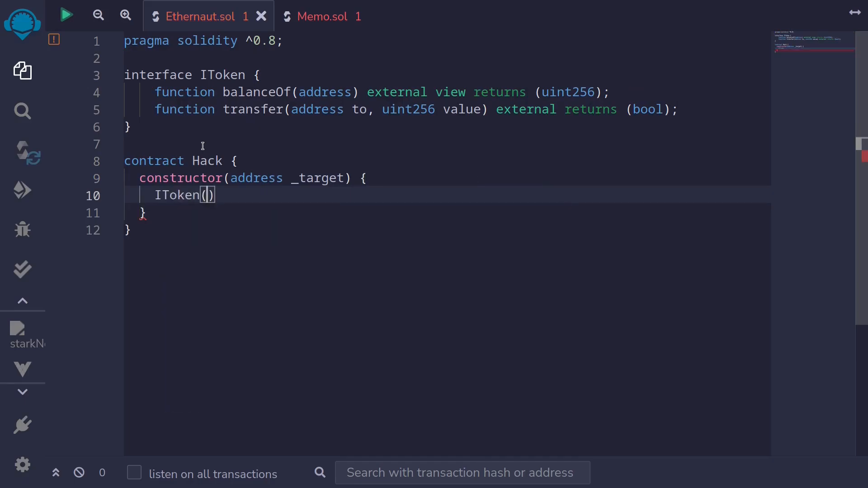
pyautogui.write('_target).')
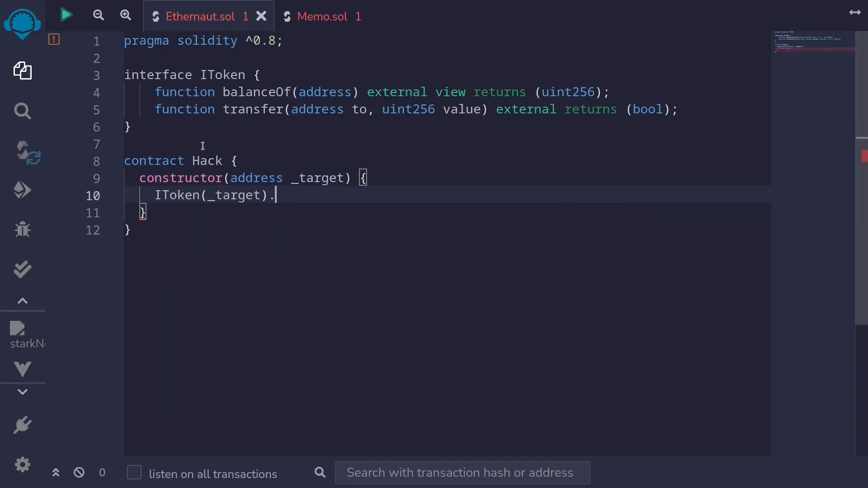
pyautogui.write('transfer()')
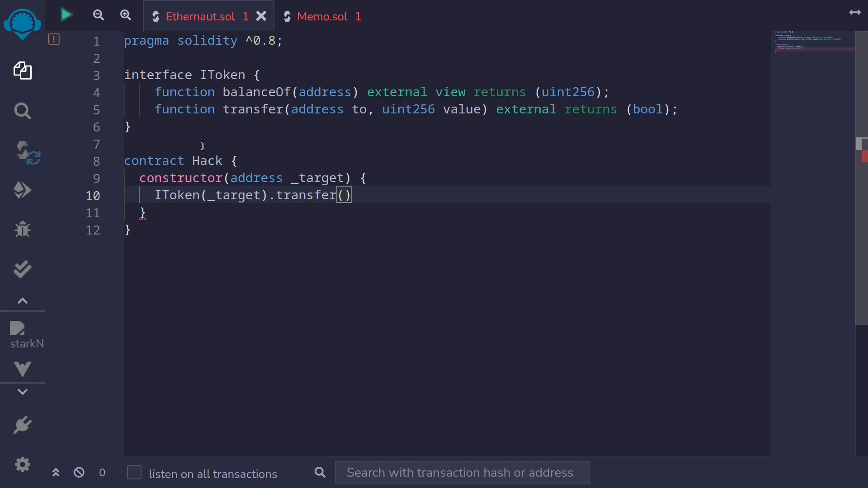
pyautogui.write('msg.sn')
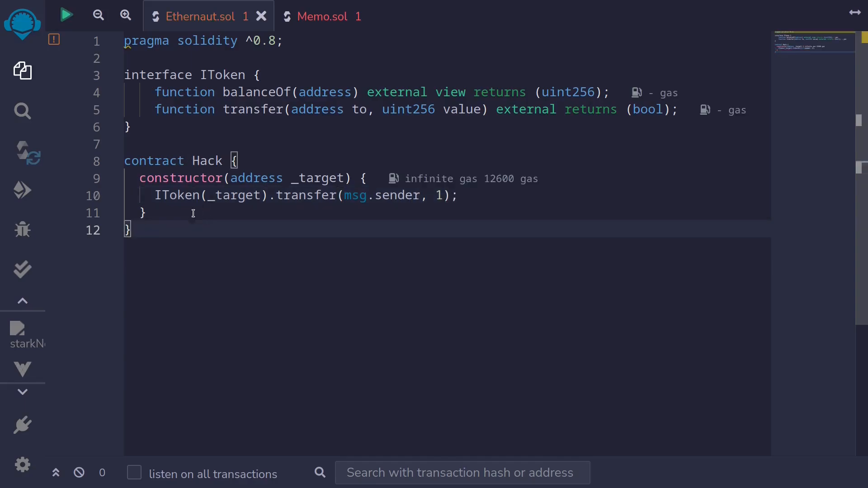
pyautogui.moveTo(352, 214)
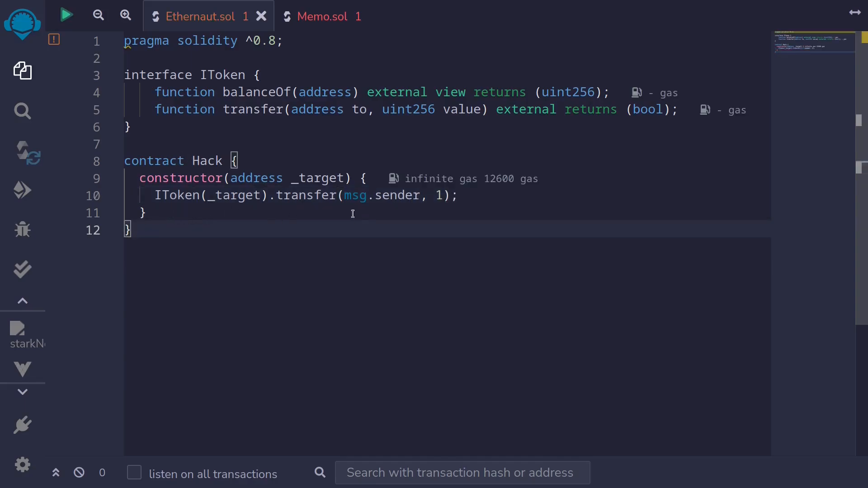
pyautogui.moveTo(460, 203)
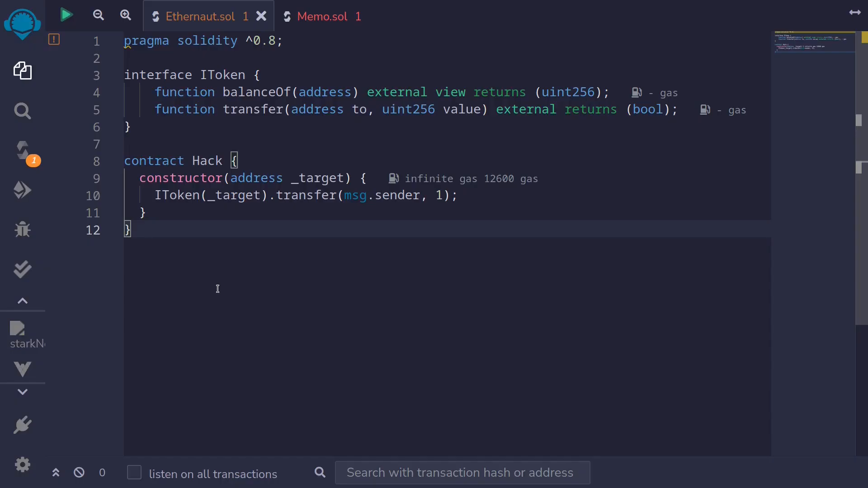
# Deploy Hack via Injected Provider - MetaMask on Goerli, passing the token address.
pyautogui.click(22, 189)
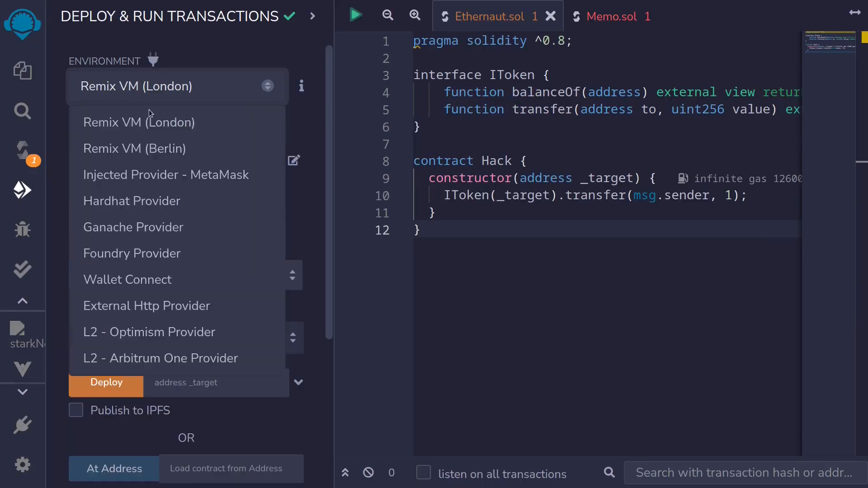
pyautogui.click(166, 174)
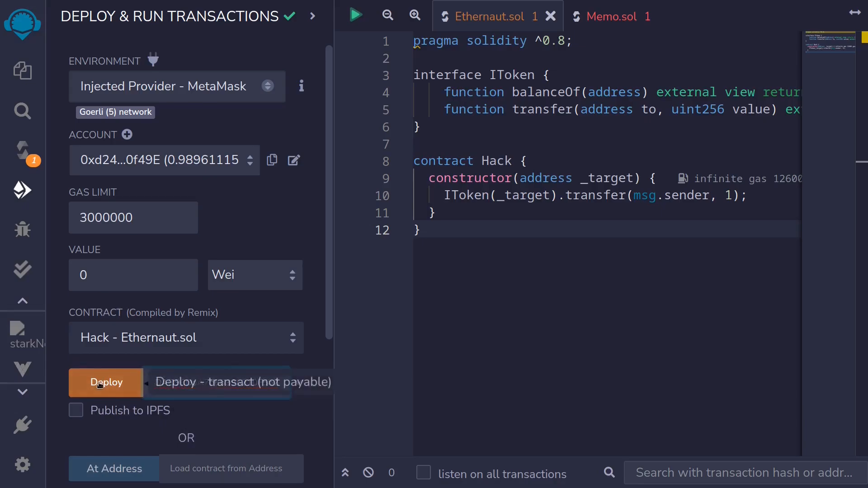
pyautogui.click(106, 382)
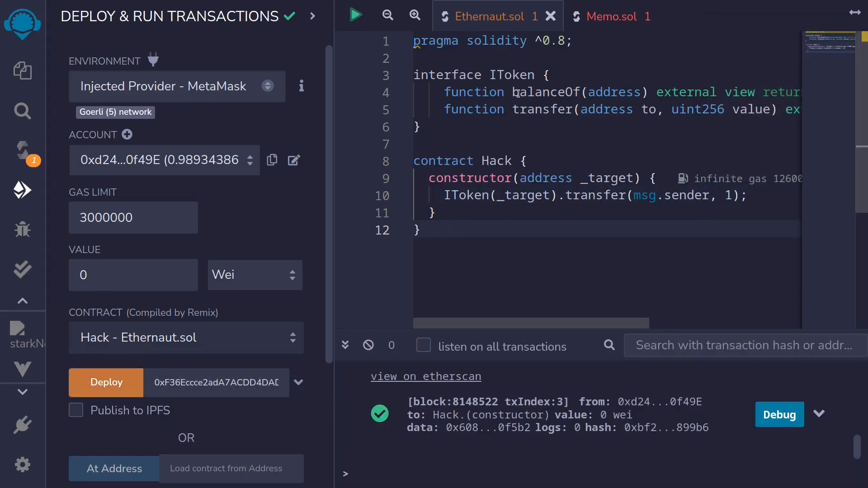
pyautogui.moveTo(155, 338)
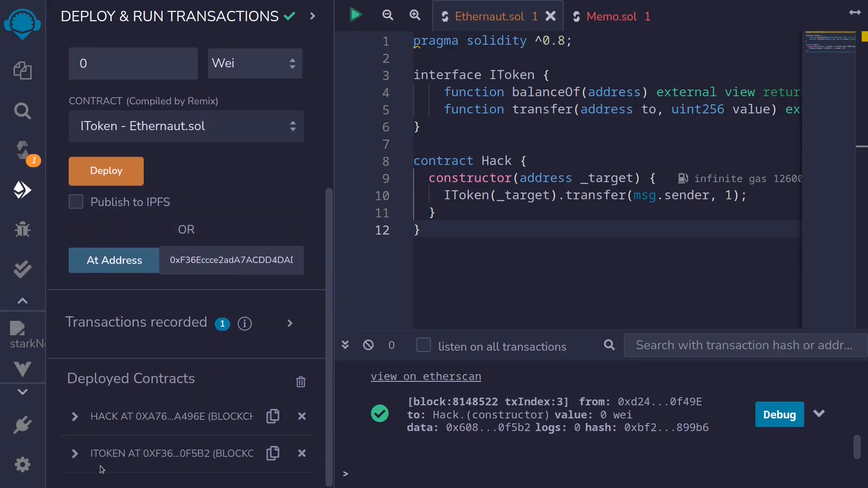
# Expand the loaded ITokens contract and query balanceOf for the player address, returning 21.
pyautogui.click(75, 453)
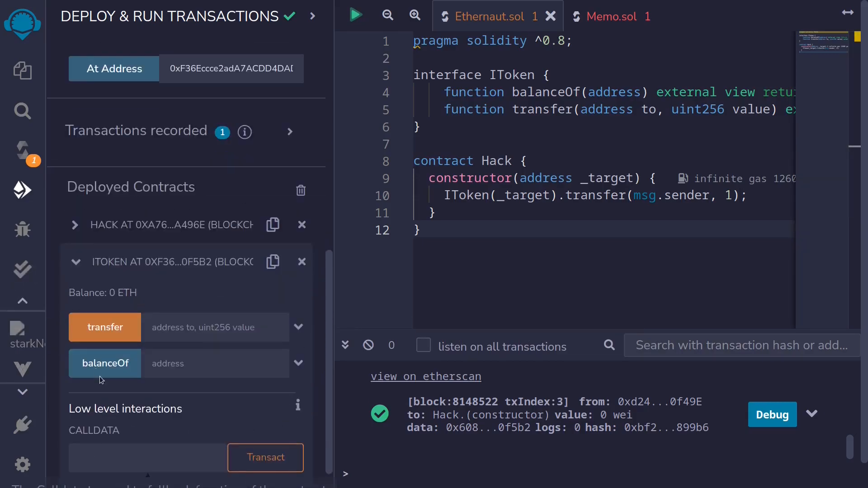
pyautogui.scroll(3)
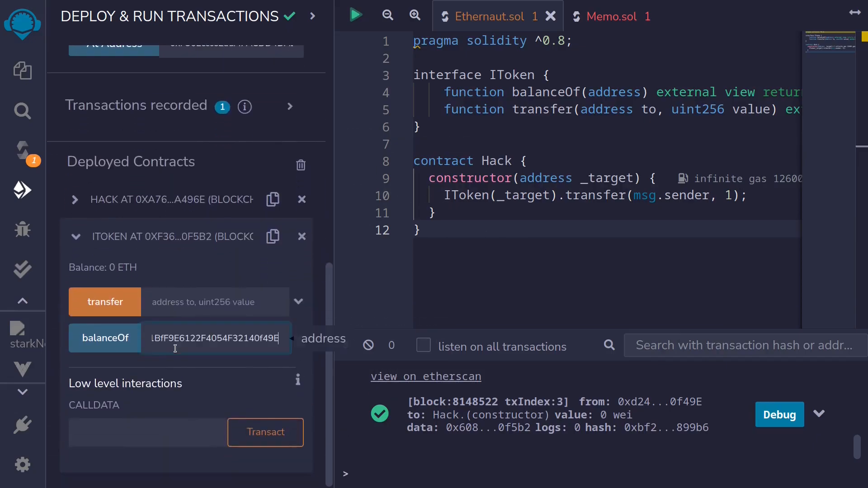
pyautogui.click(105, 338)
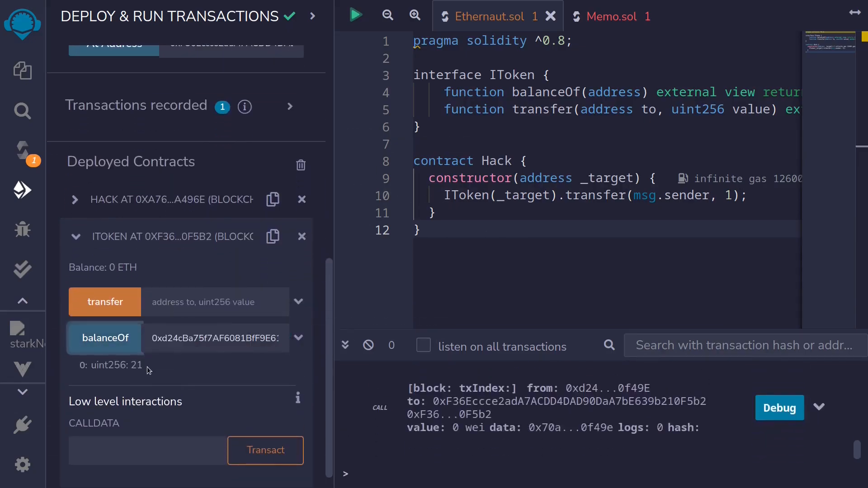
pyautogui.doubleClick(135, 365)
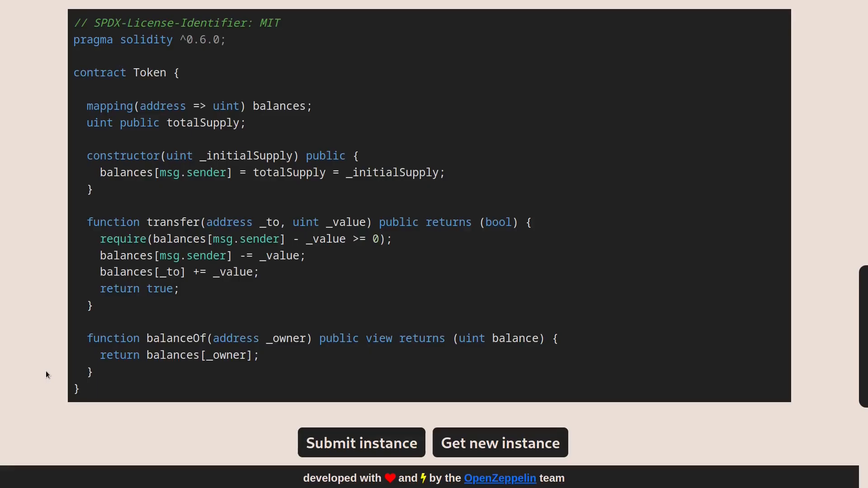
# Submit the solved Token level instance in Ethernaut.
pyautogui.scroll(-3)
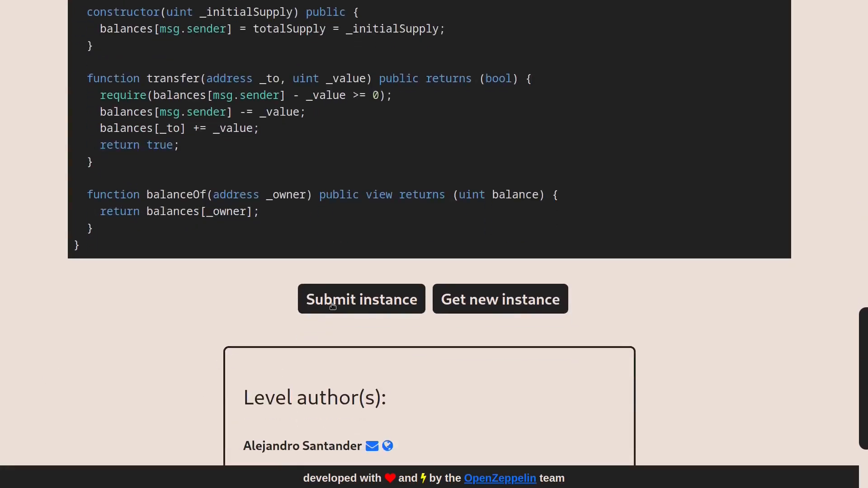
pyautogui.click(361, 299)
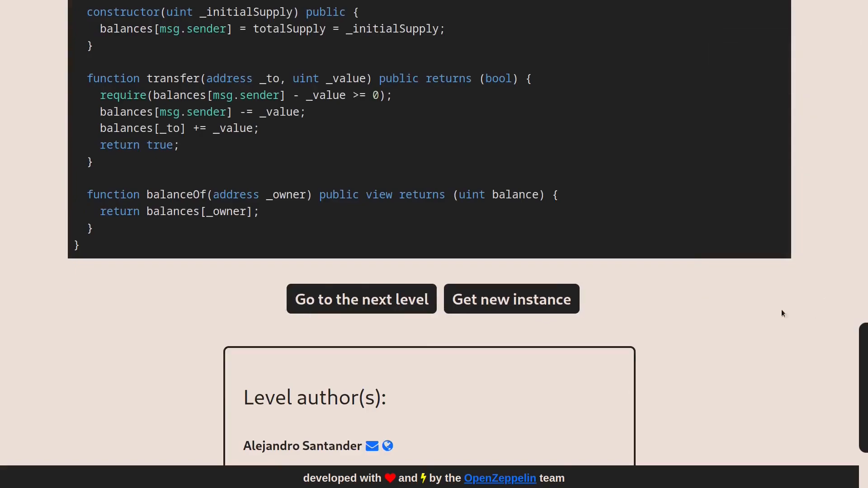
pyautogui.moveTo(385, 324)
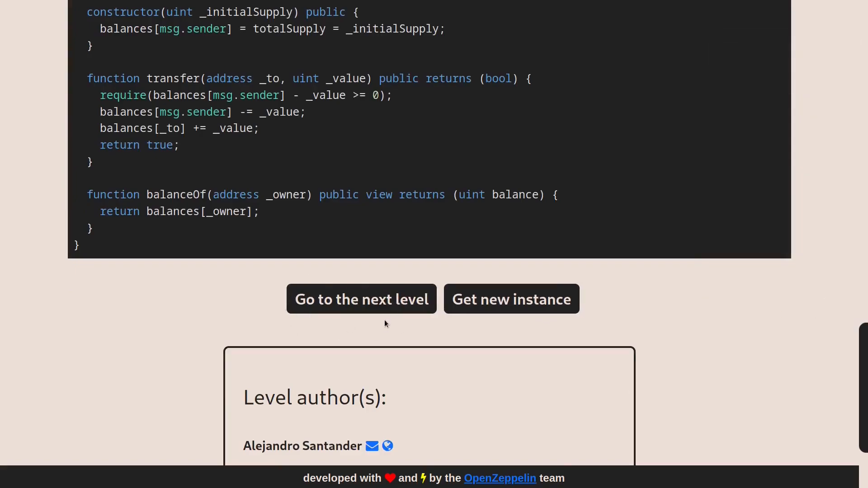